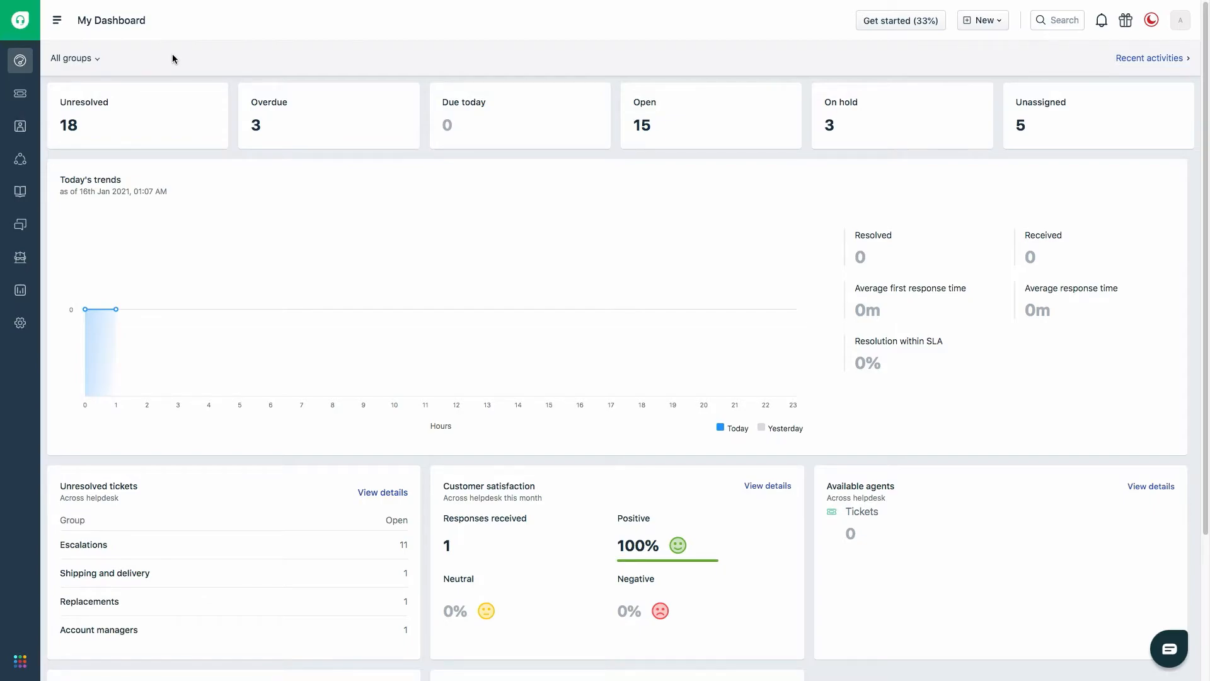
{"action": "mouse_move", "coordinate": [115, 310]}
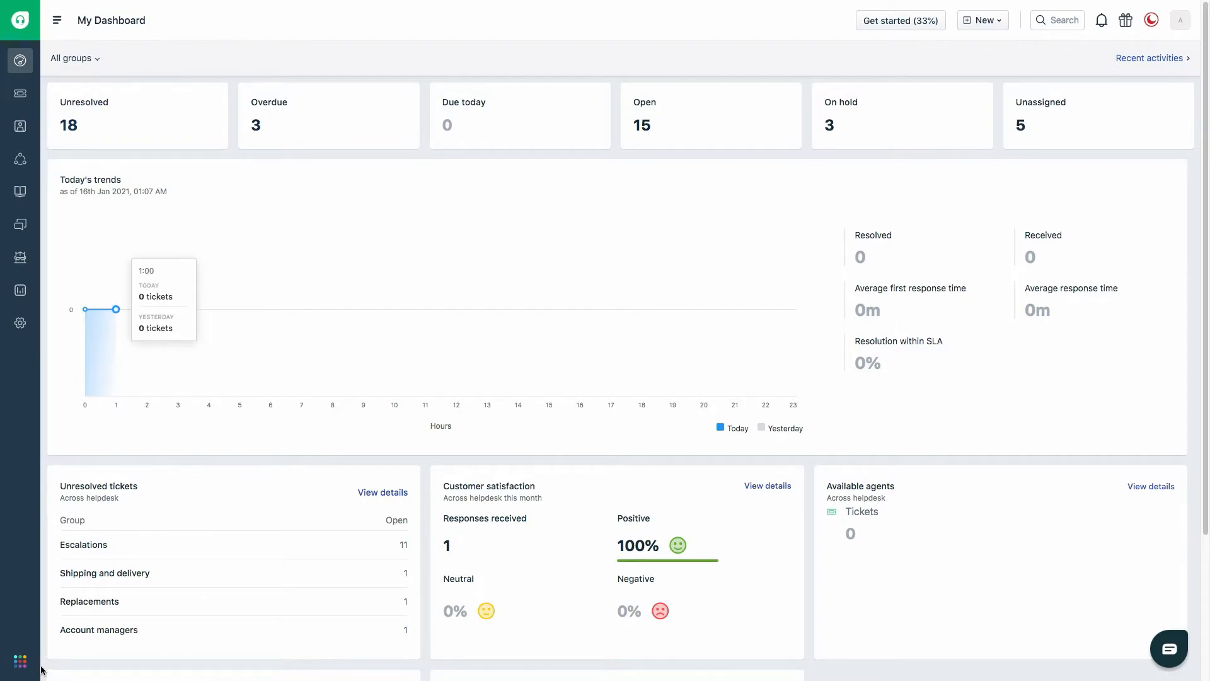
- Open the Freshworks organization panel and go to the Neo Admin Center
{"action": "left_click", "coordinate": [1186, 20]}
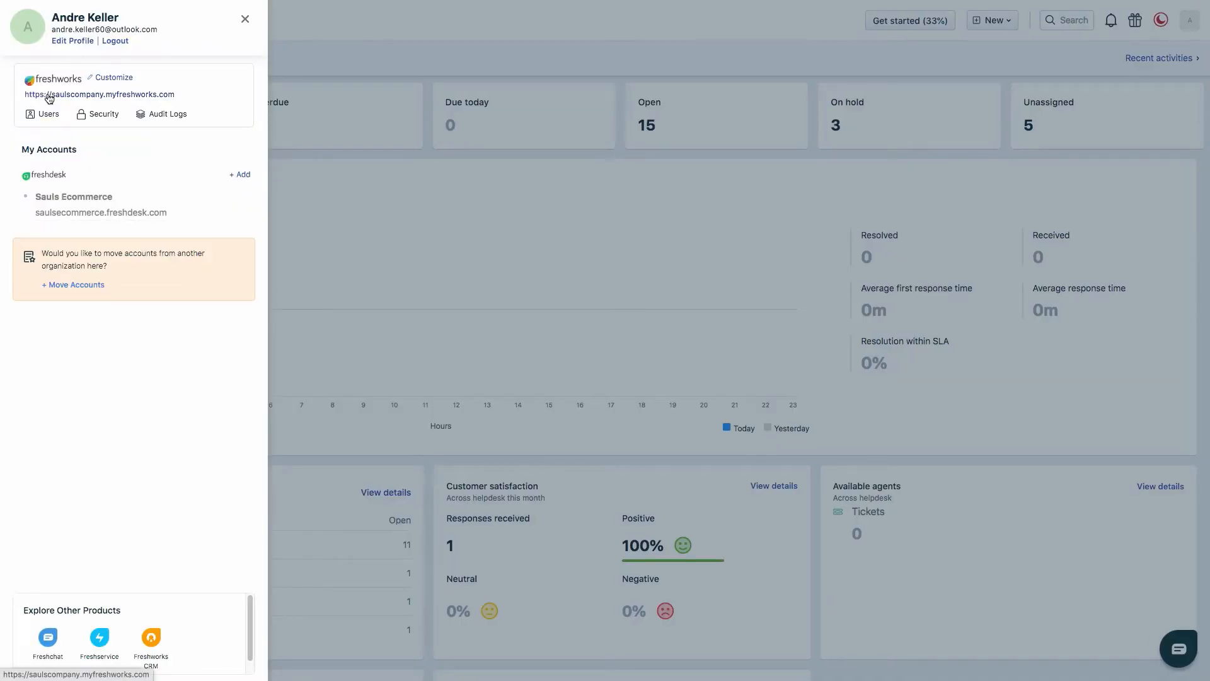
{"action": "left_click", "coordinate": [72, 285]}
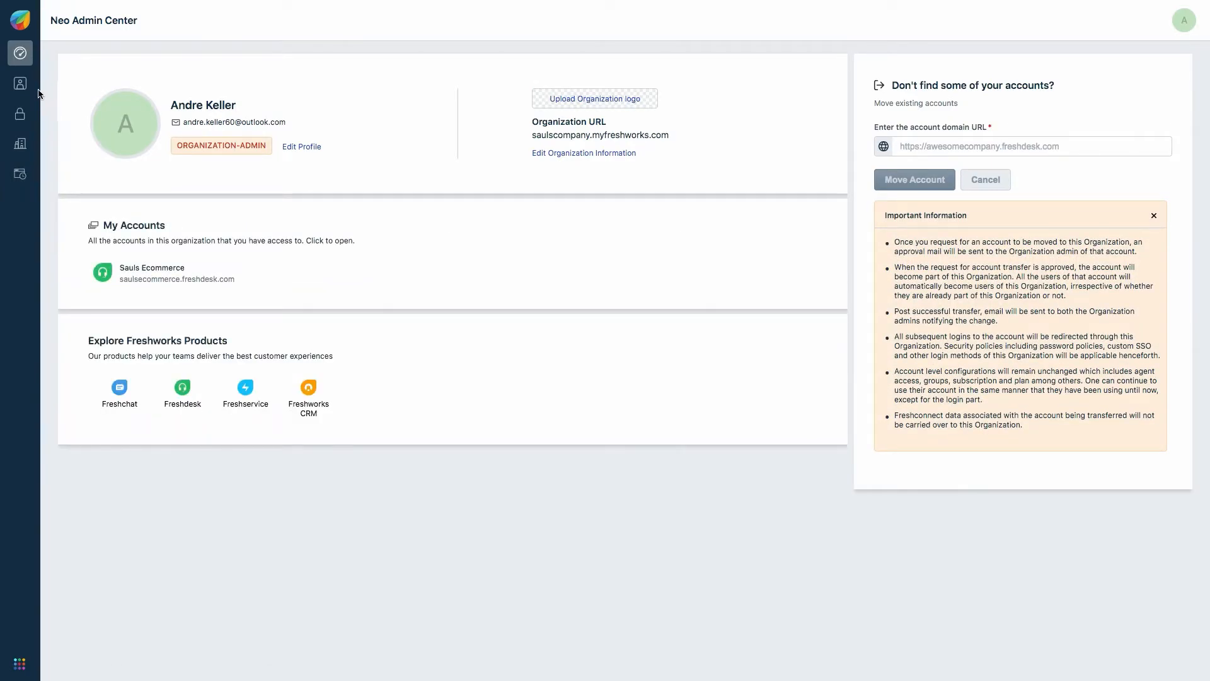
{"action": "left_click", "coordinate": [19, 83]}
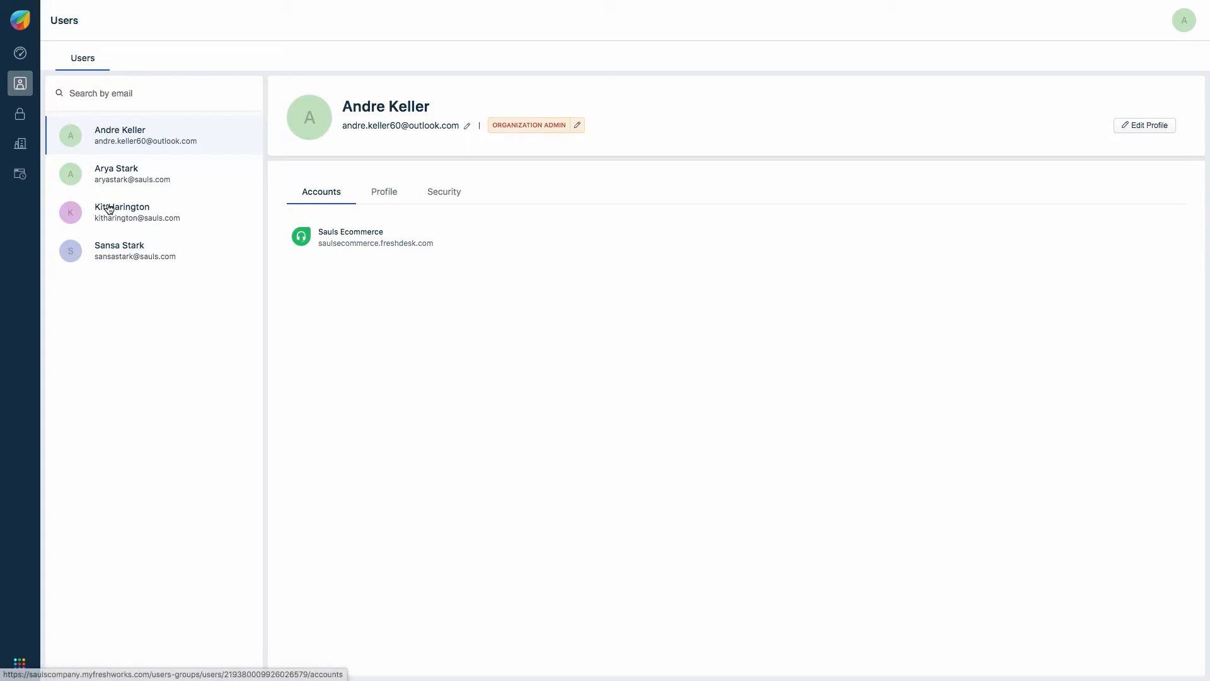
{"action": "left_click", "coordinate": [122, 212]}
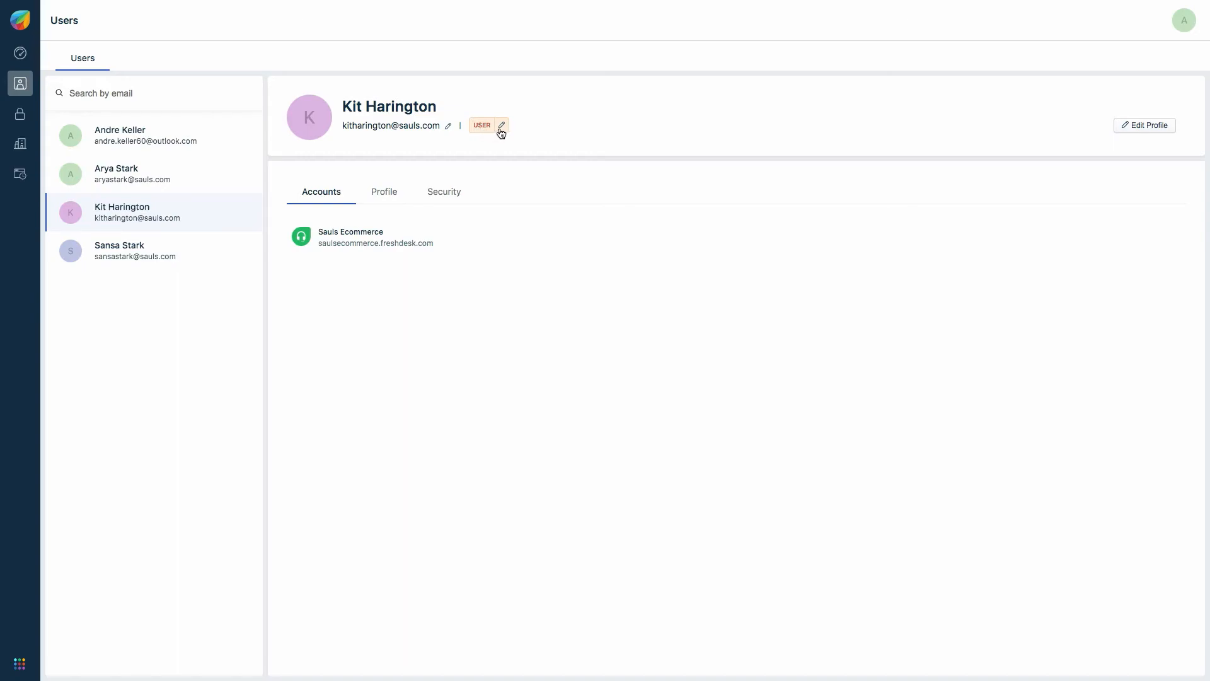
- Change Kit Harington's user type from USER to ORGANIZATION ADMIN
{"action": "left_click", "coordinate": [501, 124]}
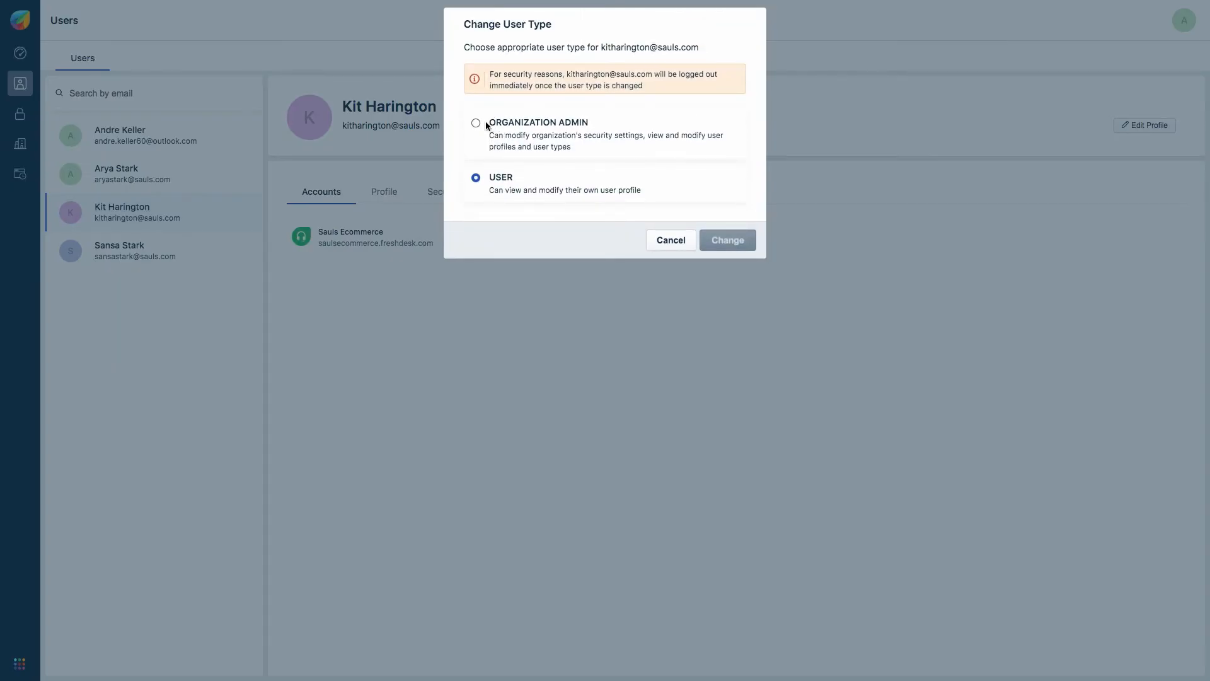
{"action": "left_click", "coordinate": [475, 123]}
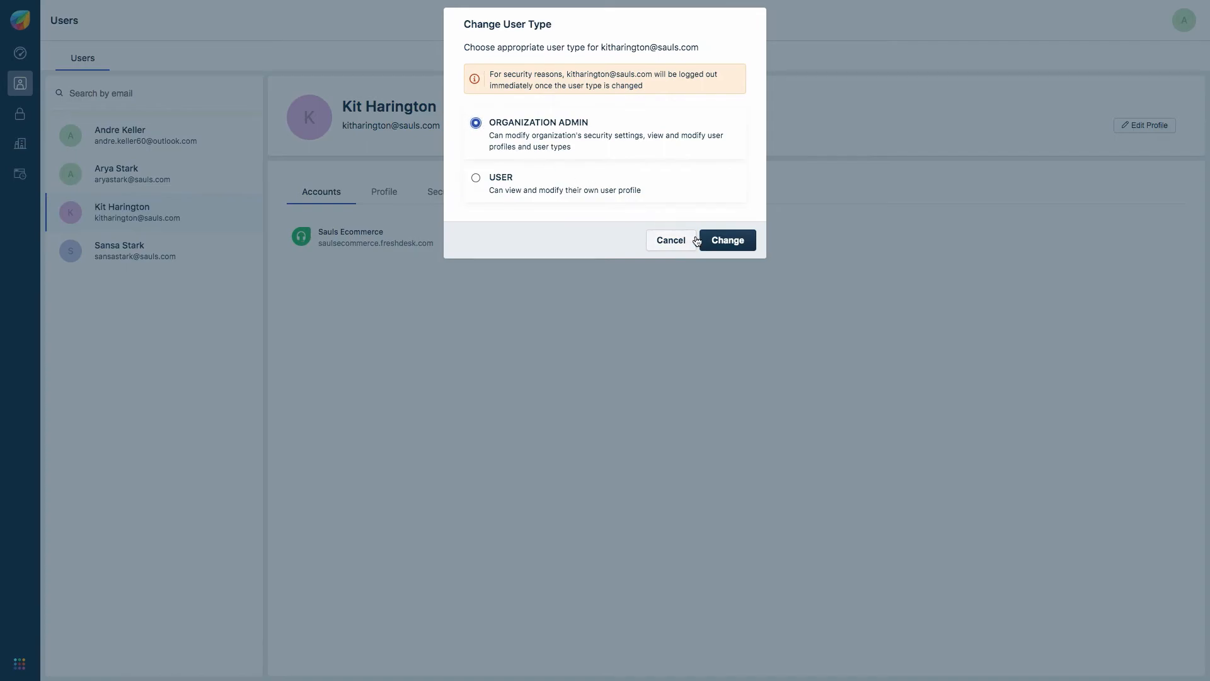
{"action": "left_click", "coordinate": [727, 240]}
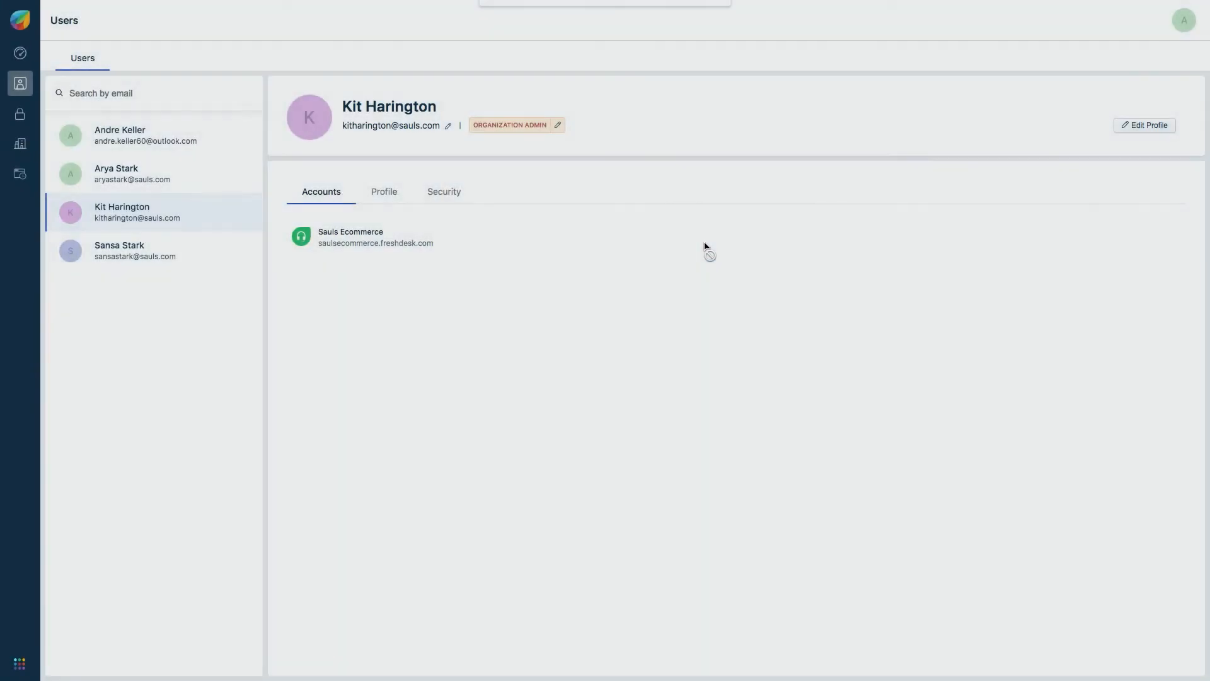